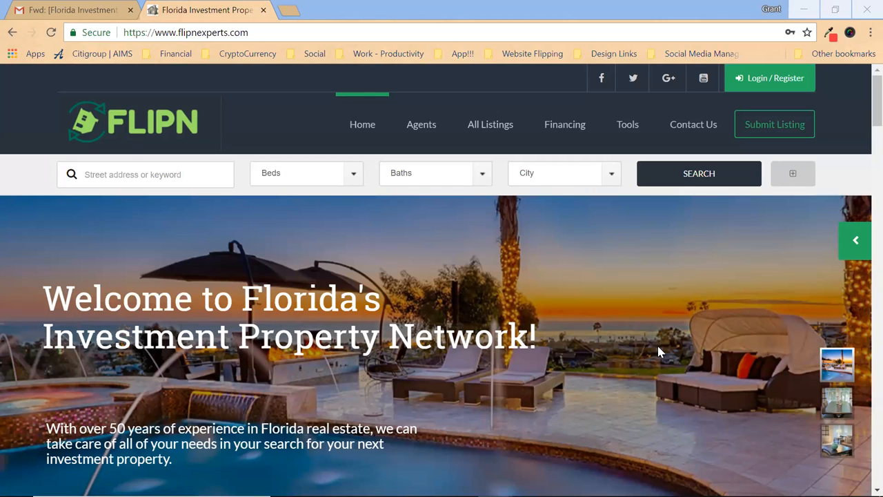
{"action": "mouse_move", "coordinate": [489, 218]}
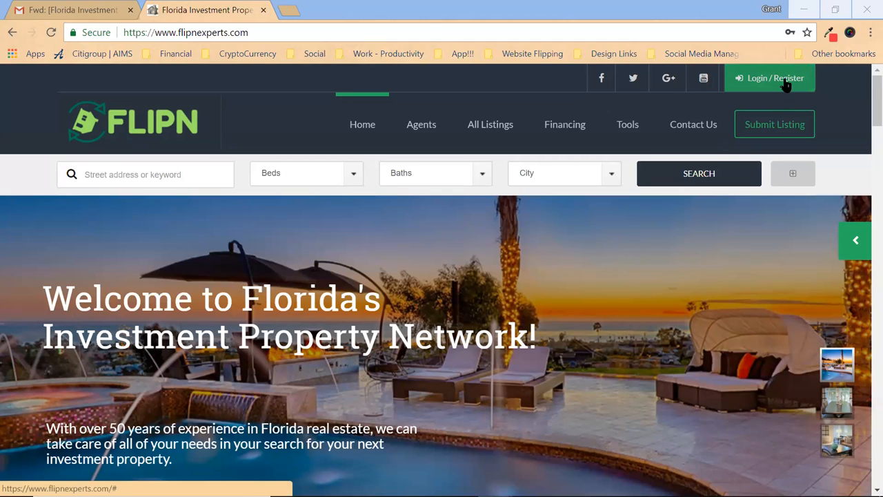
Open the Login / Register popup from the top-right of the homepage.
{"action": "left_click", "coordinate": [769, 77]}
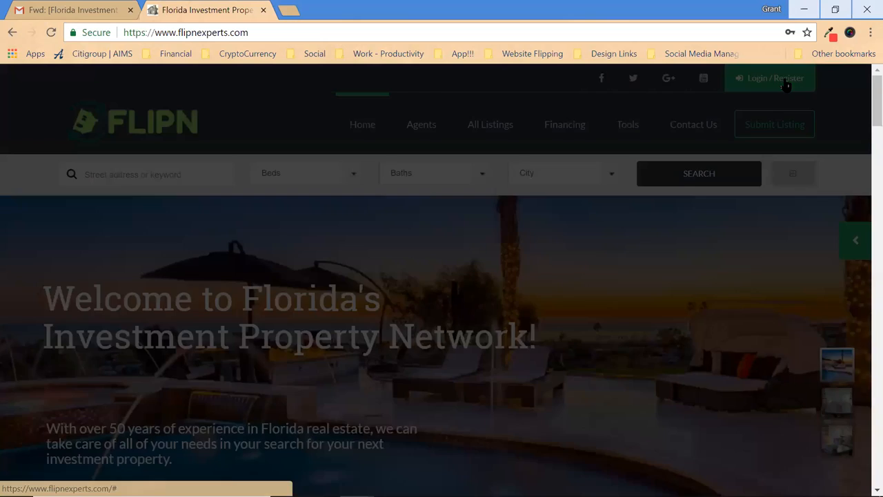
{"action": "left_click", "coordinate": [775, 78]}
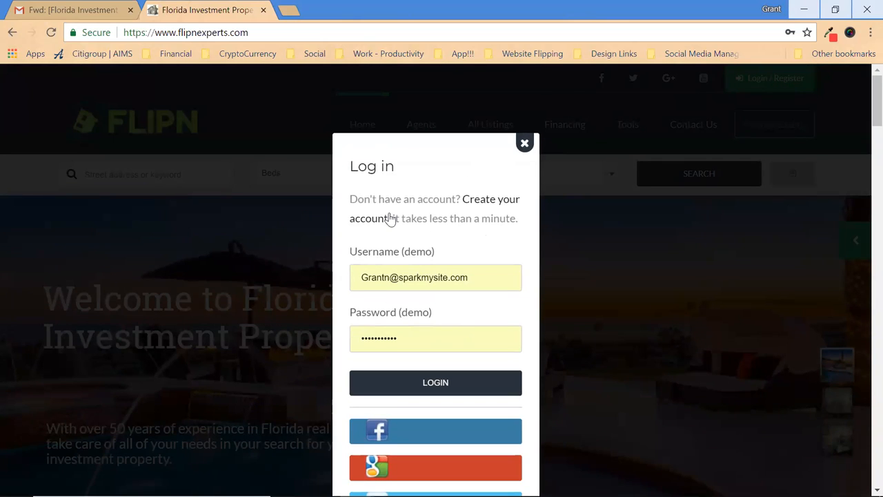
{"action": "scroll", "scroll_direction": "down", "scroll_amount": 3}
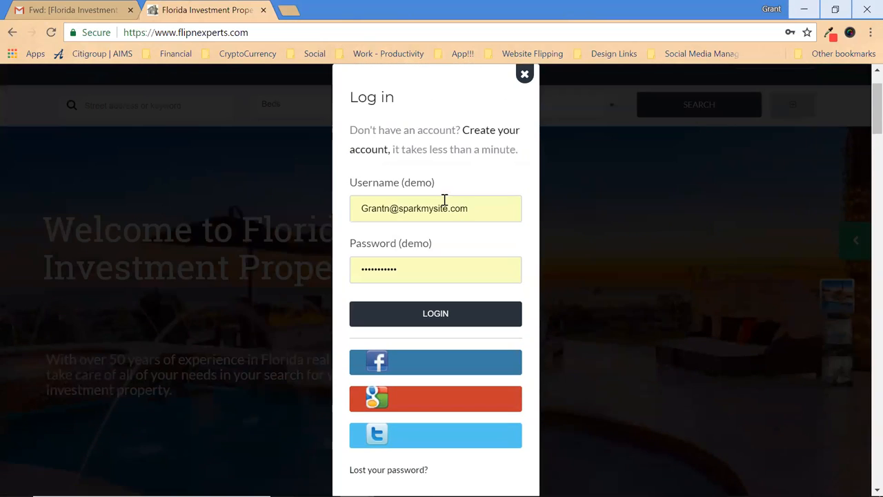
Switch to the create-account form and begin entering account details.
{"action": "left_click", "coordinate": [490, 129]}
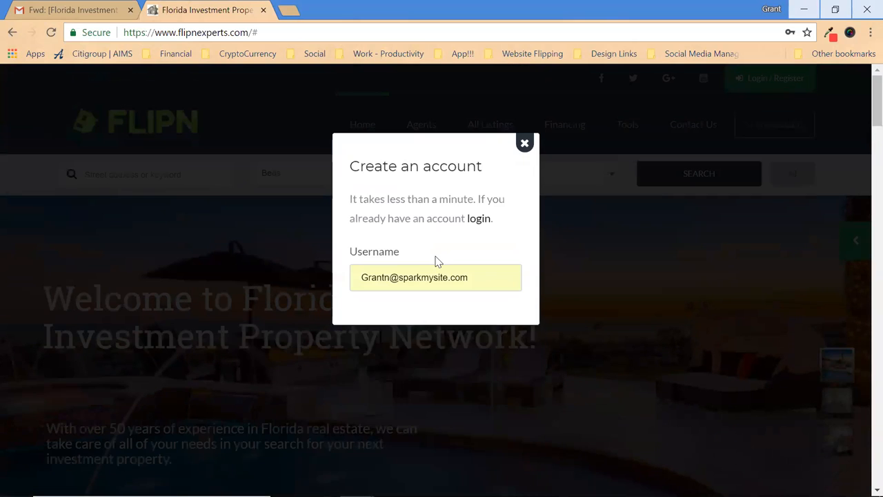
{"action": "left_click", "coordinate": [436, 277]}
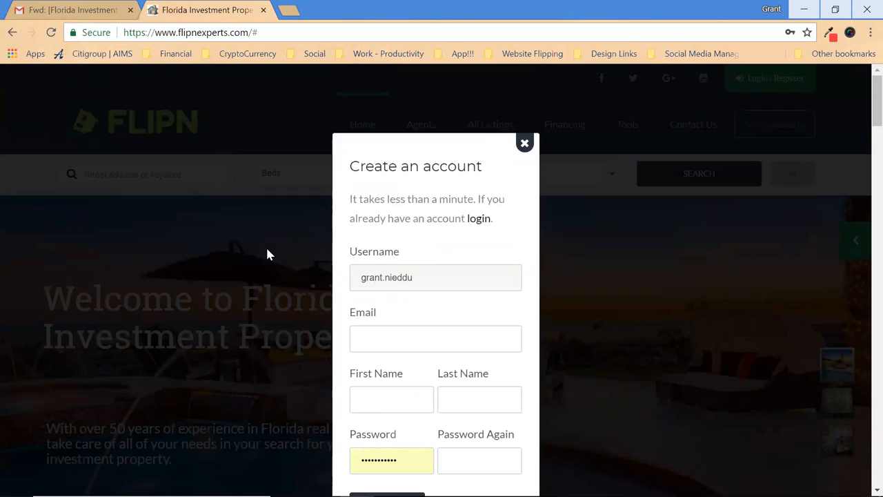
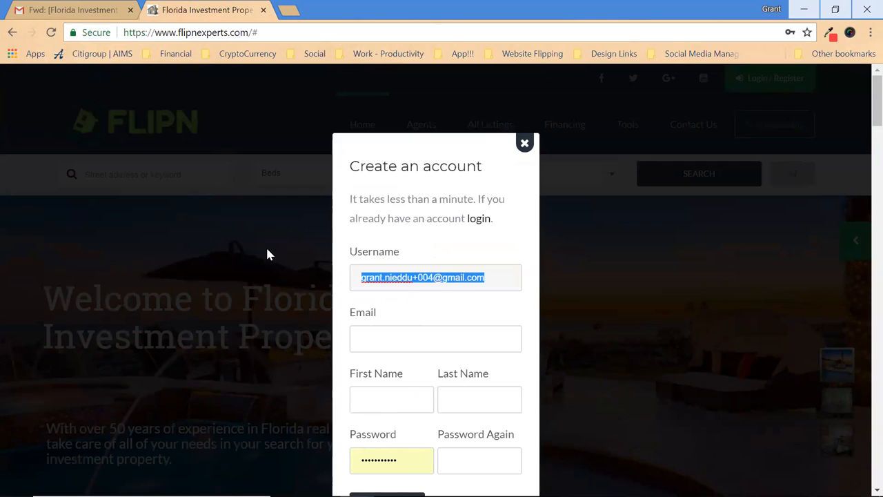
{"action": "left_click", "coordinate": [435, 339]}
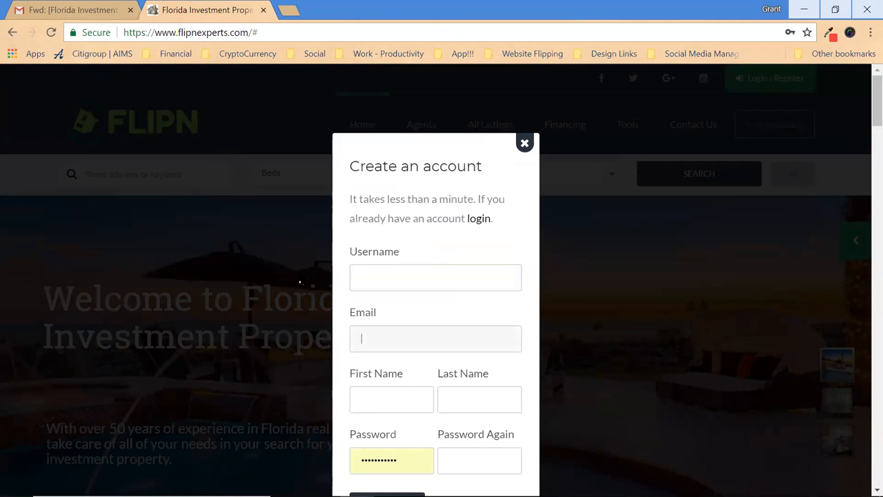
{"action": "left_click", "coordinate": [434, 277]}
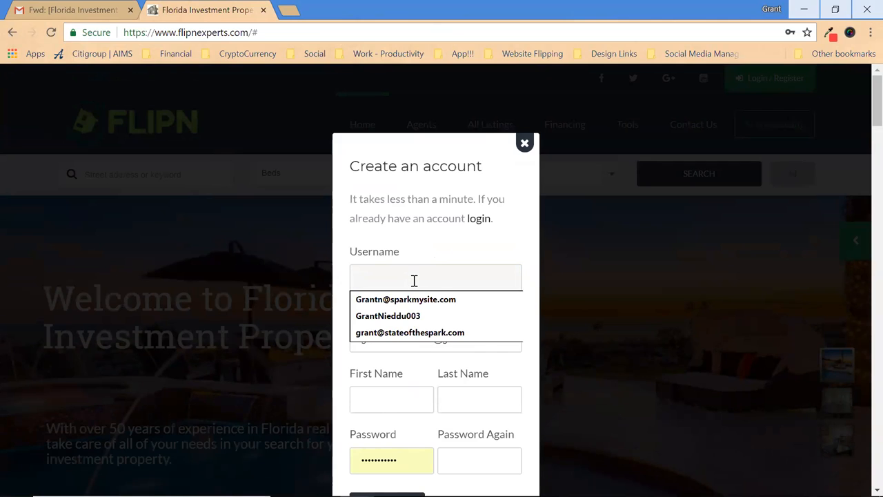
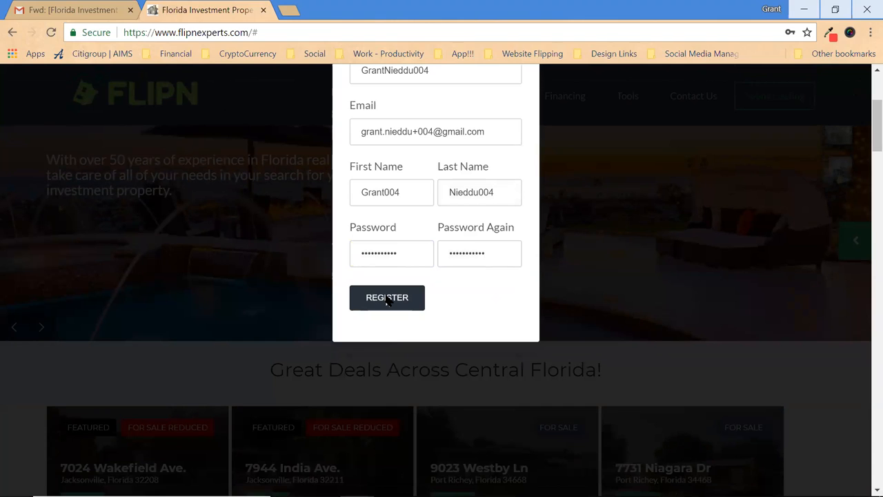
{"action": "left_click", "coordinate": [386, 297]}
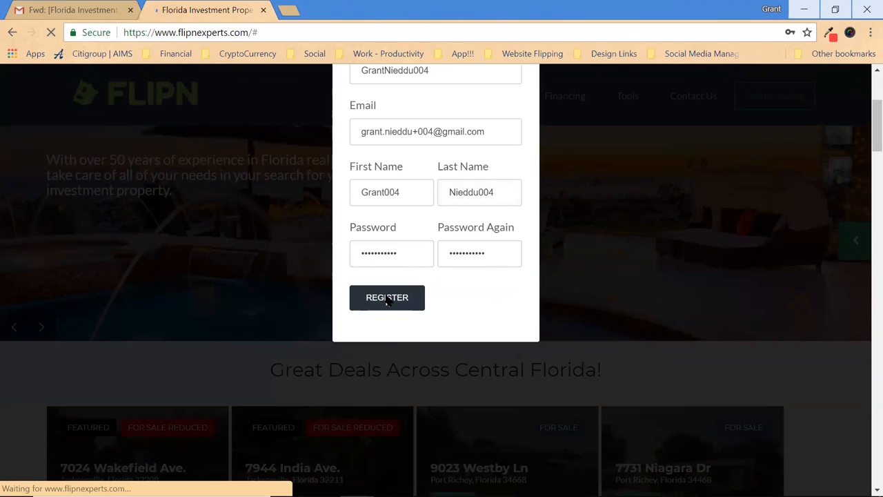
Open the signed-in account's dropdown menu with listing alerts and logout.
{"action": "left_click", "coordinate": [386, 297]}
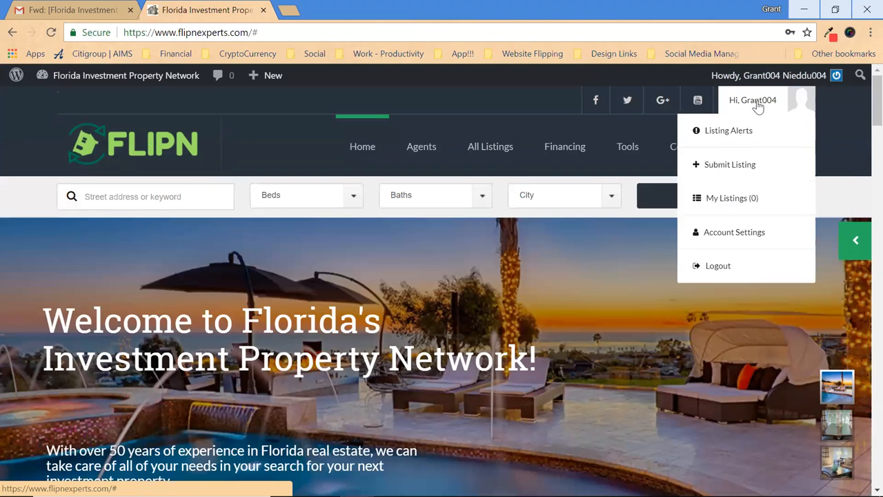
{"action": "mouse_move", "coordinate": [696, 135]}
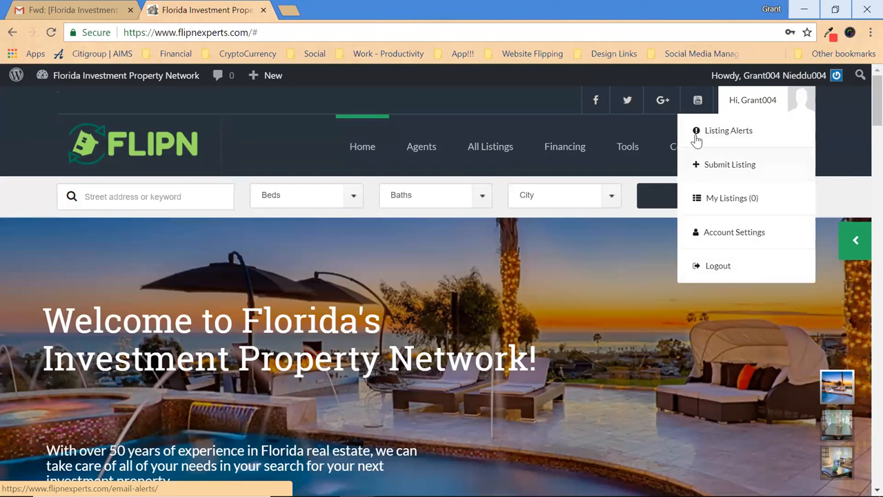
{"action": "mouse_move", "coordinate": [727, 267]}
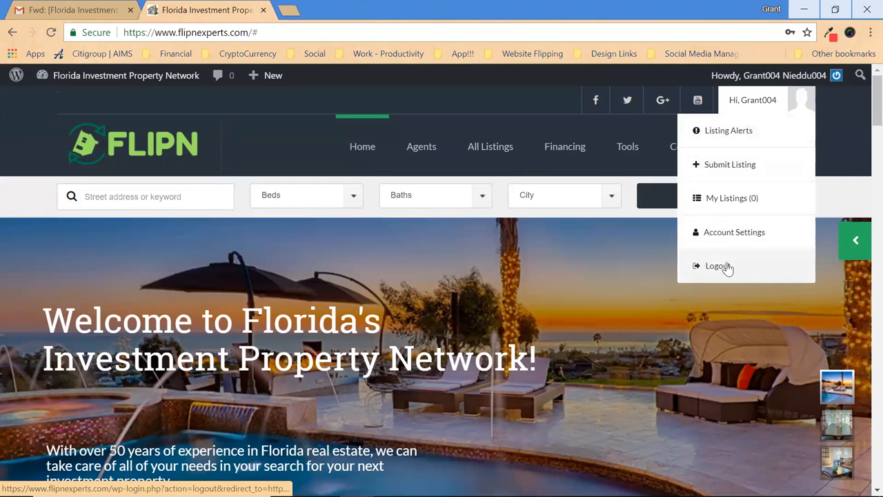
{"action": "mouse_move", "coordinate": [733, 104]}
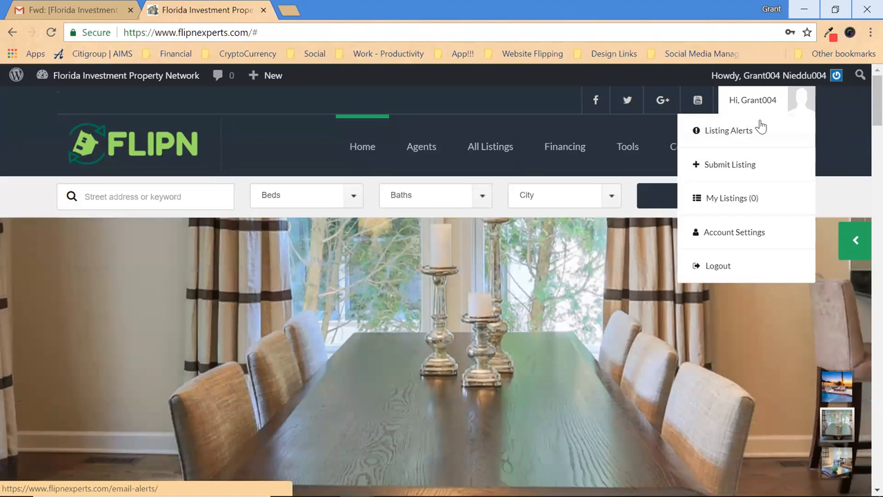
{"action": "left_click", "coordinate": [717, 265]}
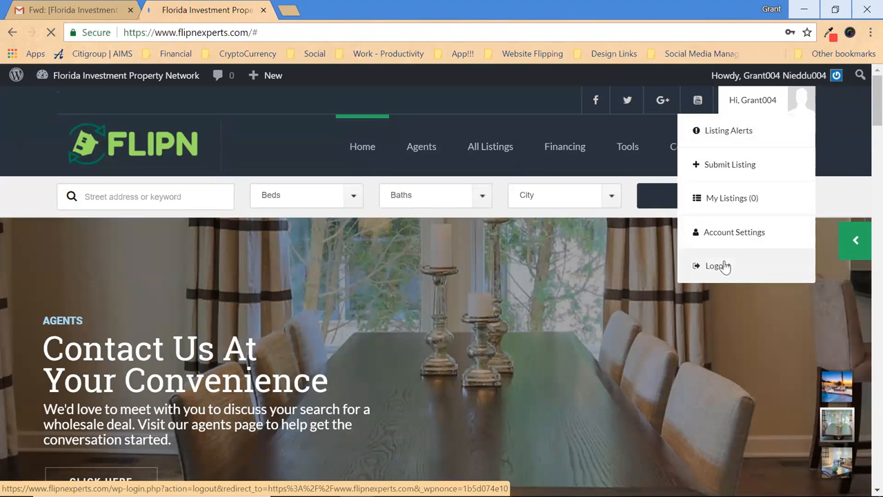
Log out, then sign back in using the autofilled saved username and password.
{"action": "left_click", "coordinate": [717, 265]}
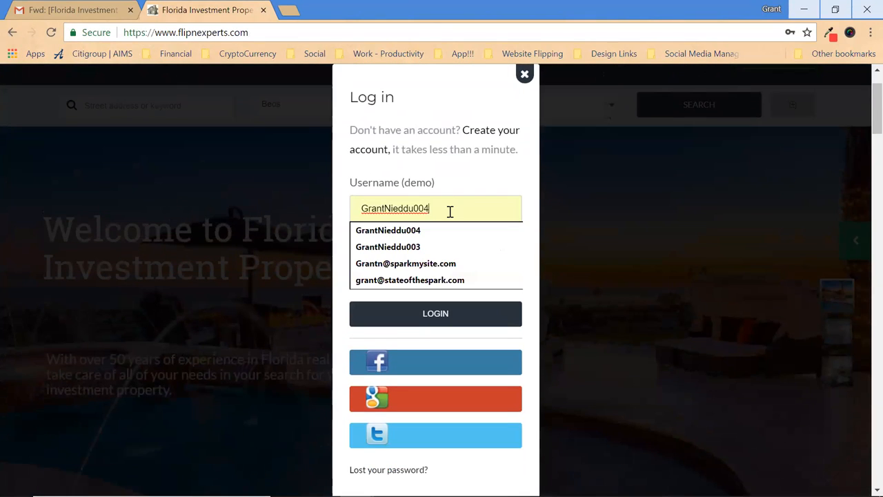
{"action": "left_click", "coordinate": [435, 269]}
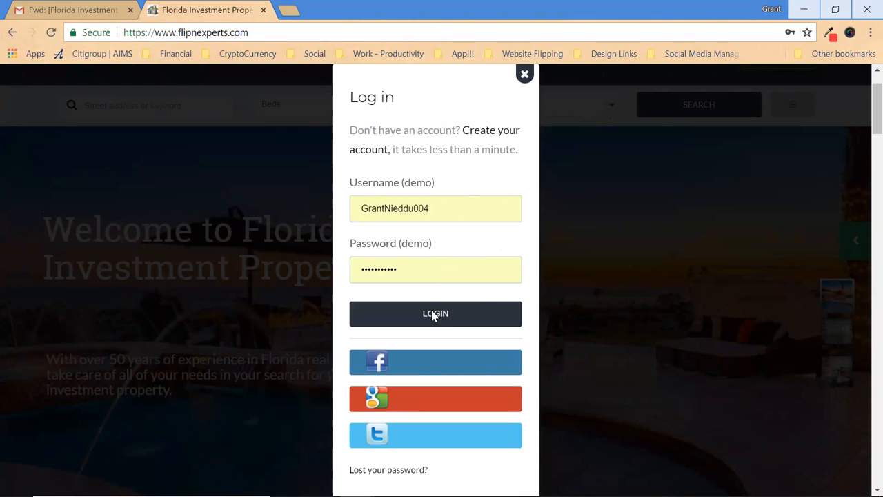
{"action": "left_click", "coordinate": [435, 313]}
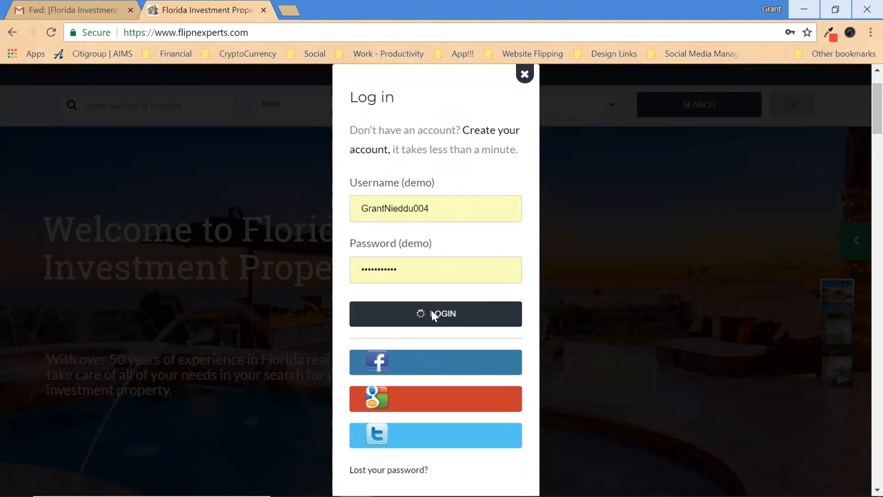
{"action": "left_click", "coordinate": [435, 313]}
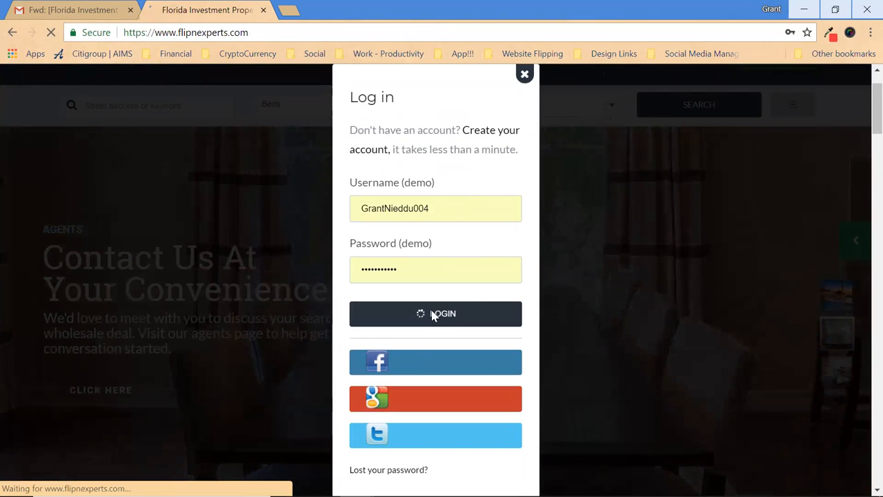
{"action": "left_click", "coordinate": [435, 313]}
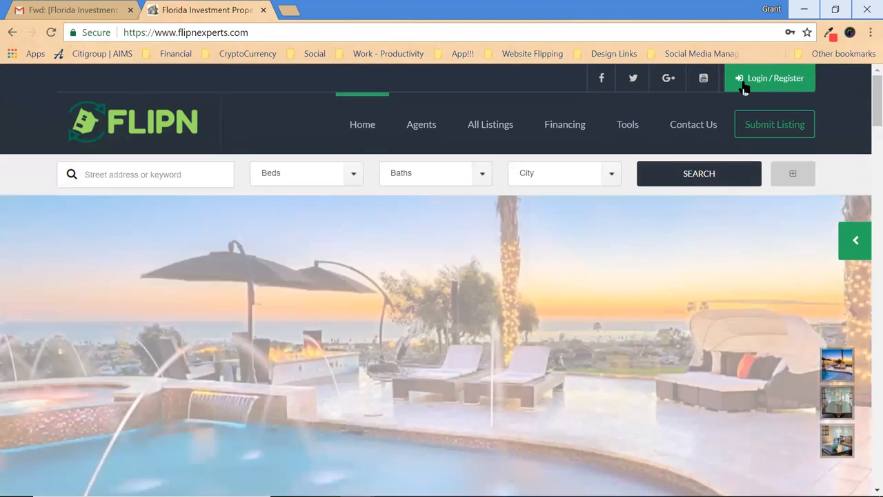
{"action": "left_click", "coordinate": [768, 77]}
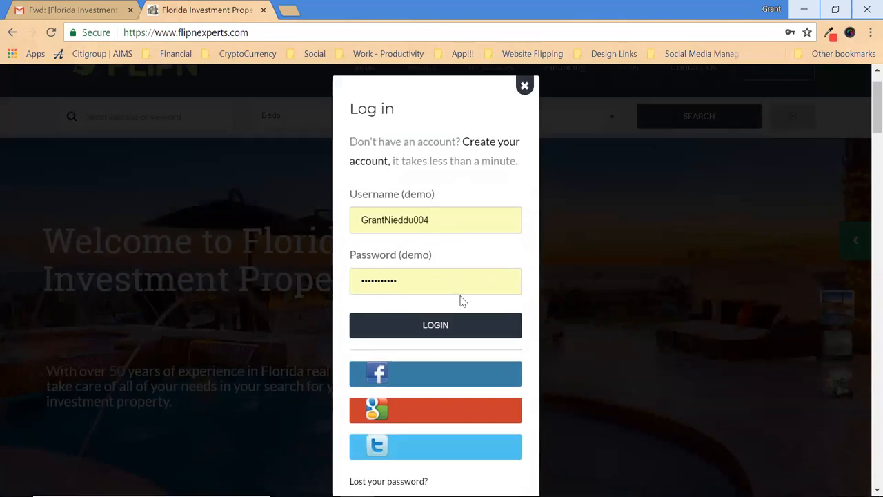
{"action": "scroll", "scroll_direction": "down", "scroll_amount": 3}
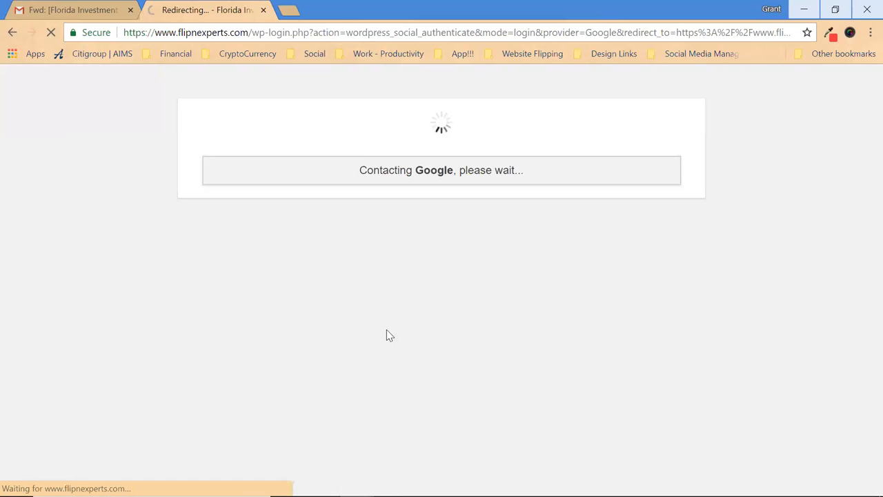
{"action": "mouse_move", "coordinate": [529, 201]}
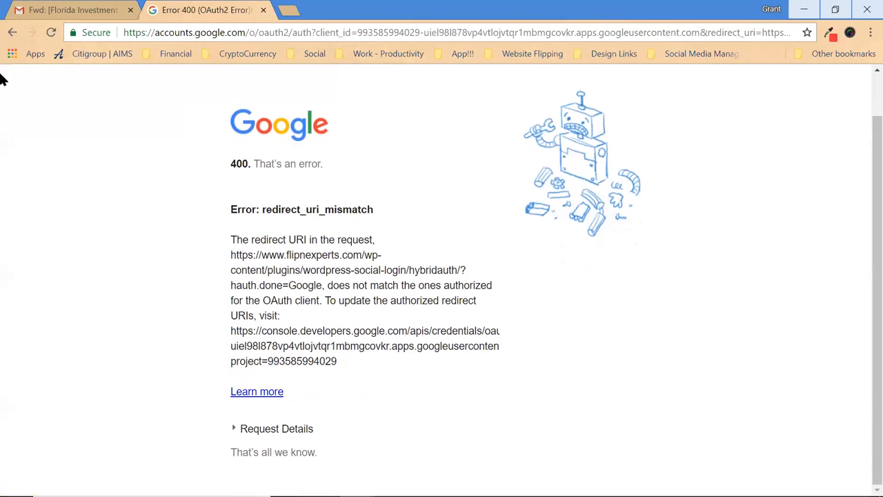
{"action": "left_click", "coordinate": [15, 32]}
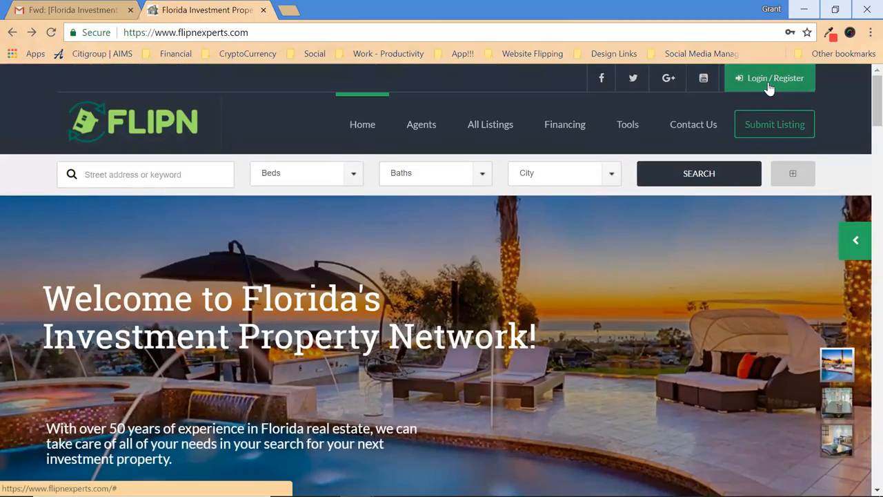
Reopen Login / Register and close the create-account form to show the pre-filled login.
{"action": "left_click", "coordinate": [775, 78]}
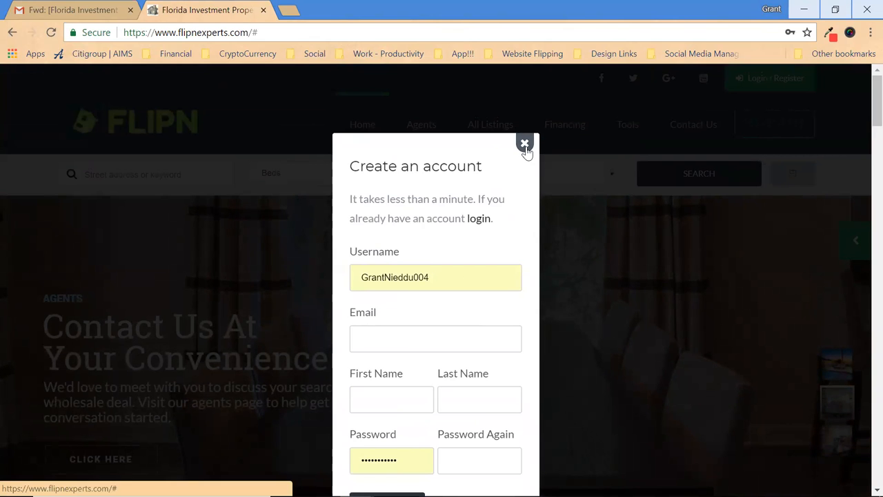
{"action": "left_click", "coordinate": [524, 143]}
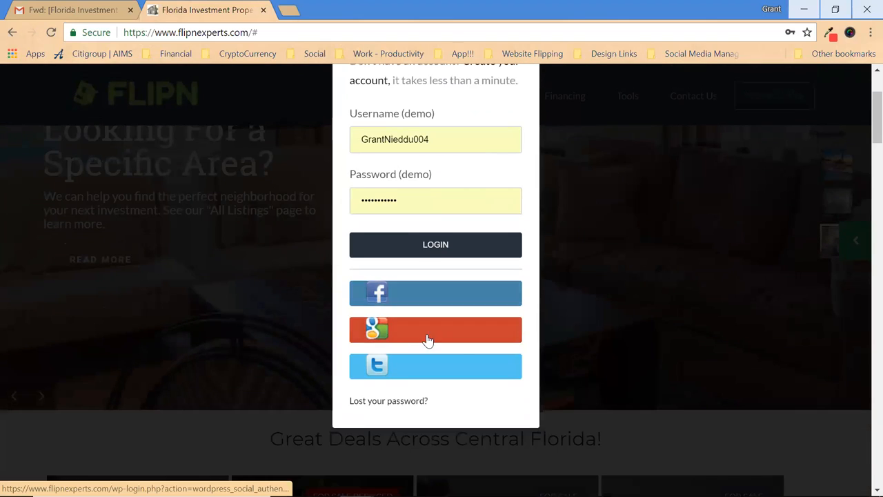
{"action": "mouse_move", "coordinate": [490, 175]}
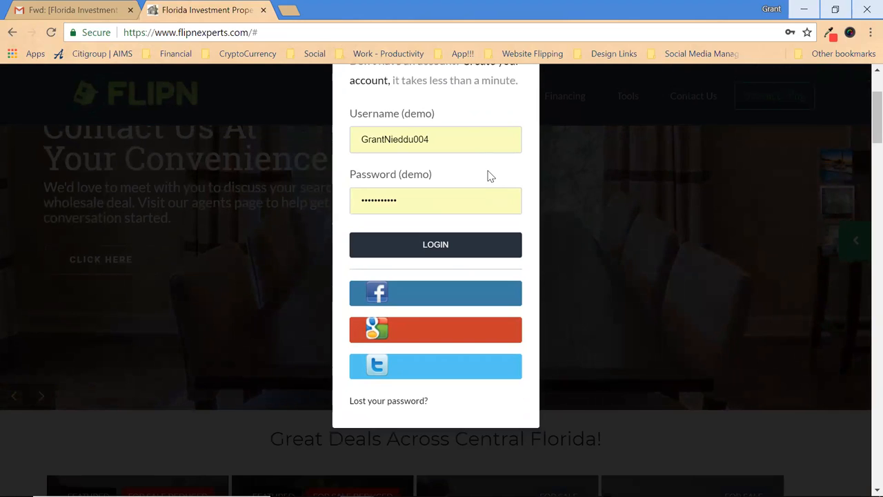
{"action": "mouse_move", "coordinate": [636, 370]}
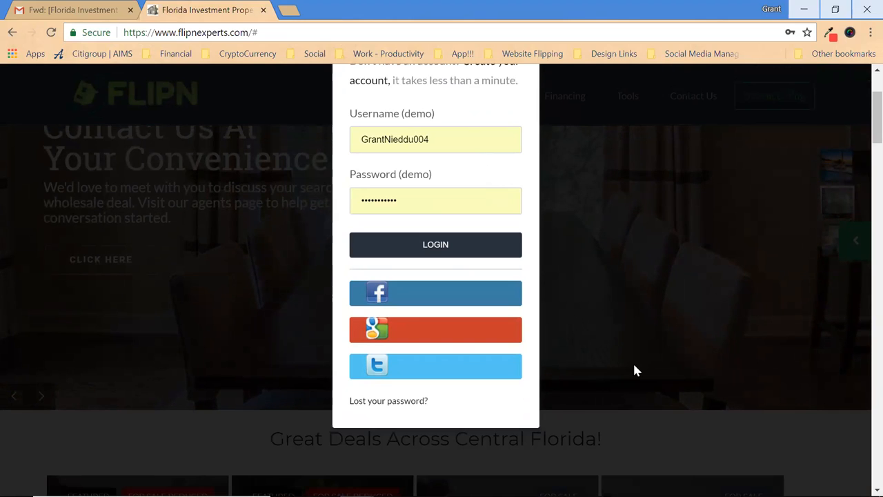
{"action": "mouse_move", "coordinate": [512, 399]}
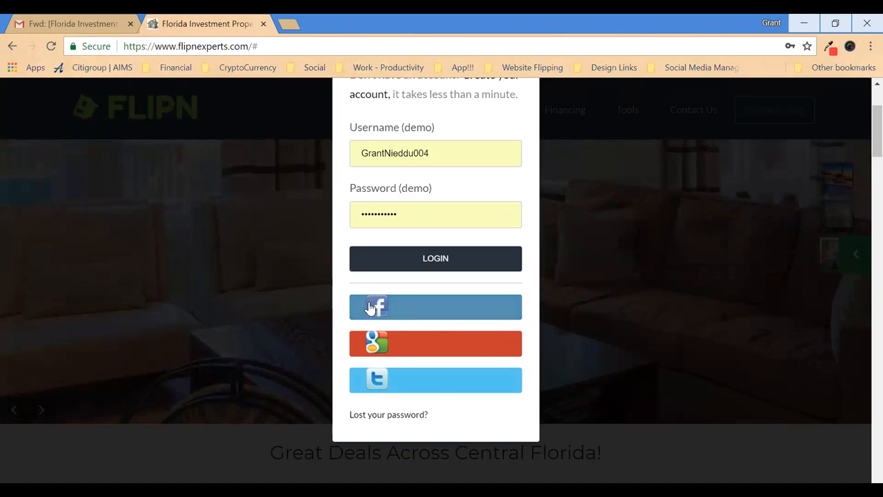
{"action": "mouse_move", "coordinate": [578, 434]}
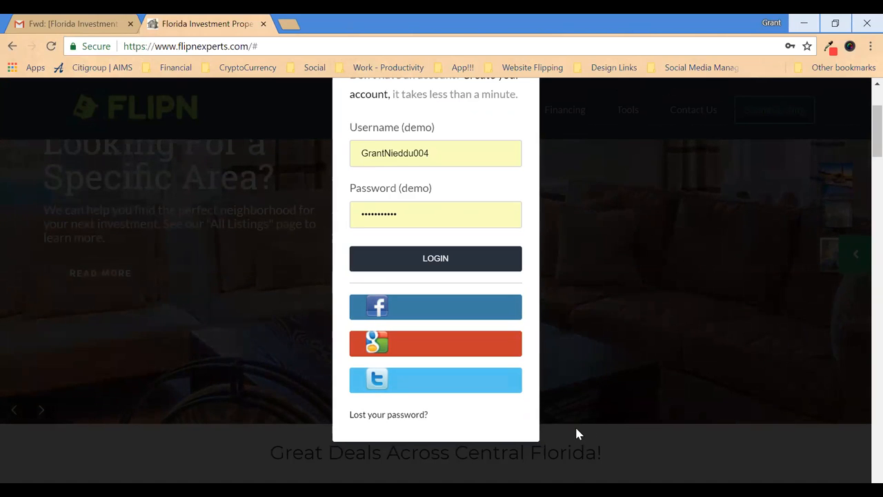